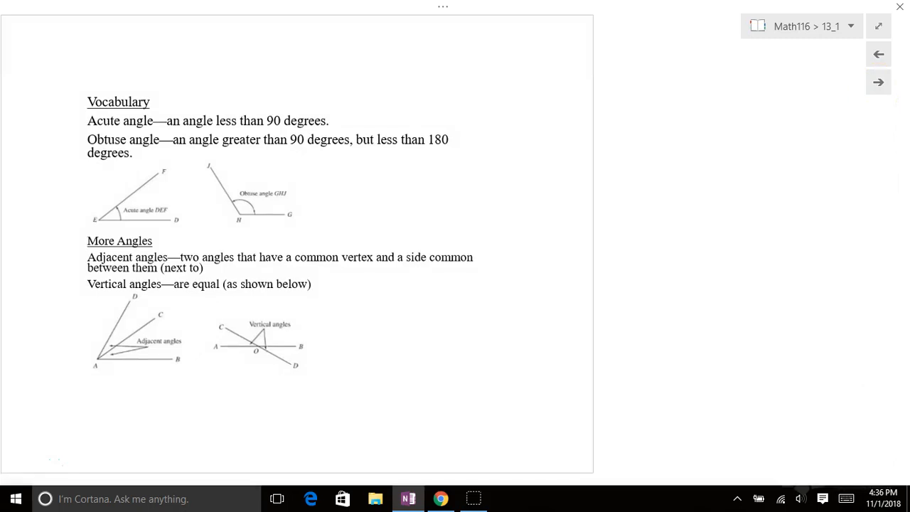
- Trace the acute angle, mark its vertex, and annotate the obtuse angle example with 120°
drag(97, 213, 159, 174)
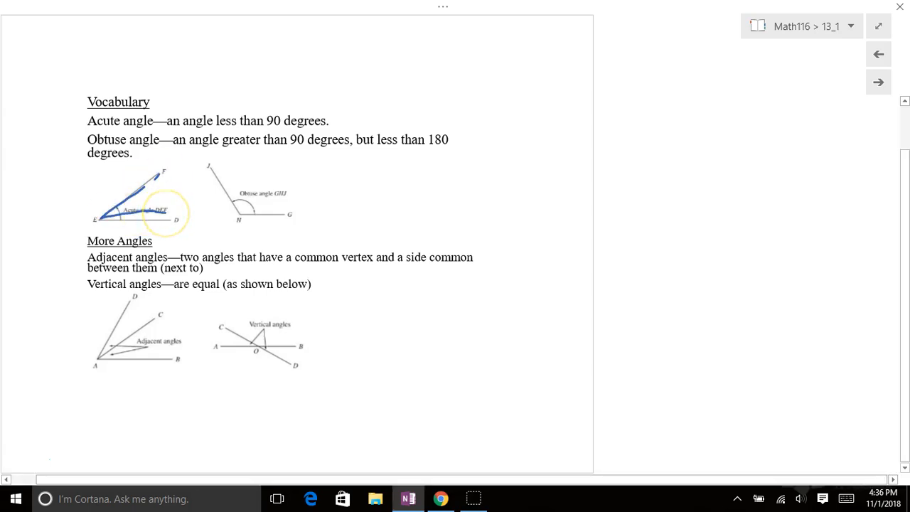
drag(150, 22, 216, 85)
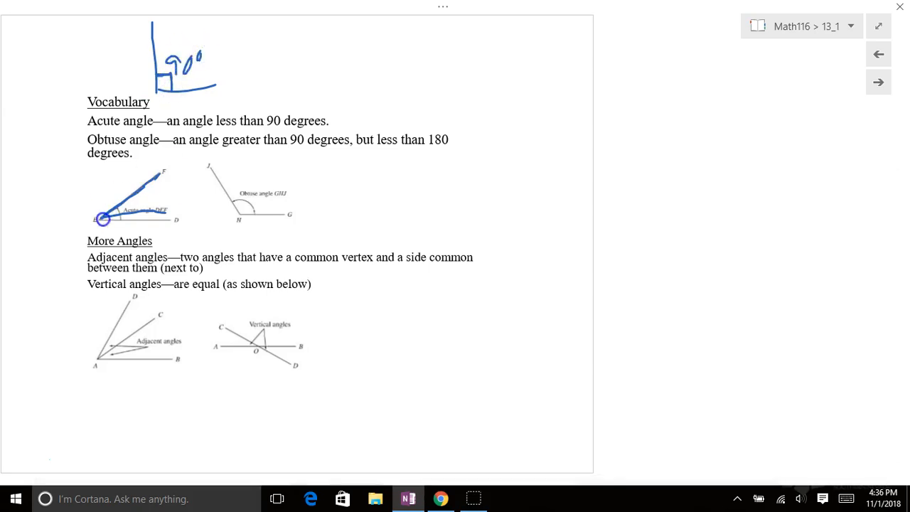
drag(106, 219, 168, 215)
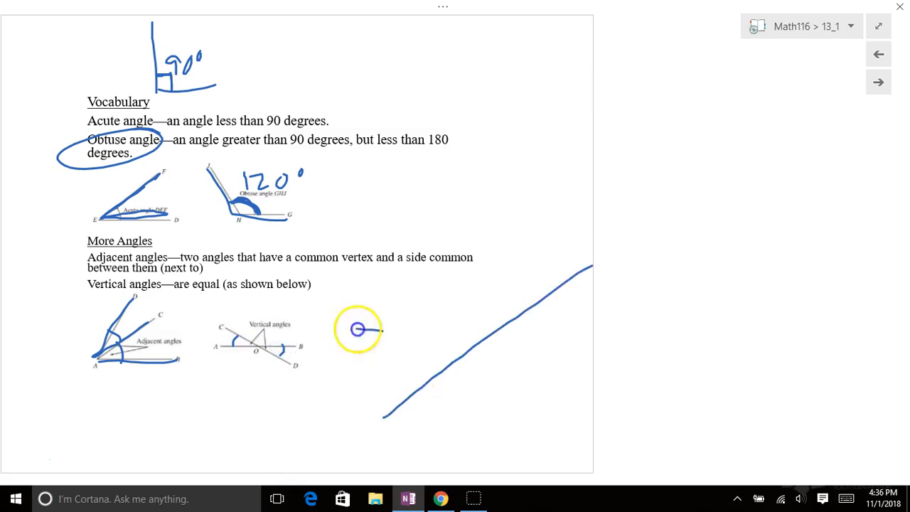
- Draw the second crossing line for the 100°/80° vertical angles and advance to the next page
drag(358, 333, 625, 343)
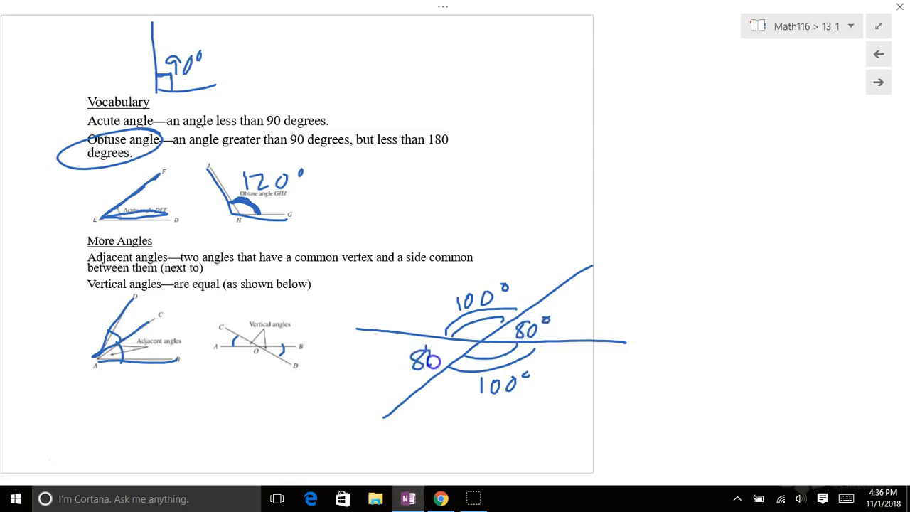
click(879, 82)
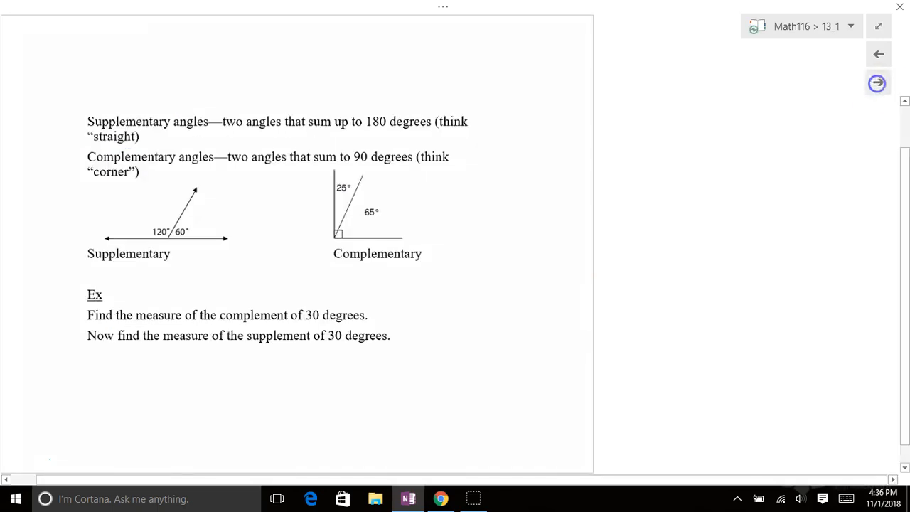
- Arc the 120°/60° angles, underline '180 degrees', and circle the 25° and 65° angles
click(877, 83)
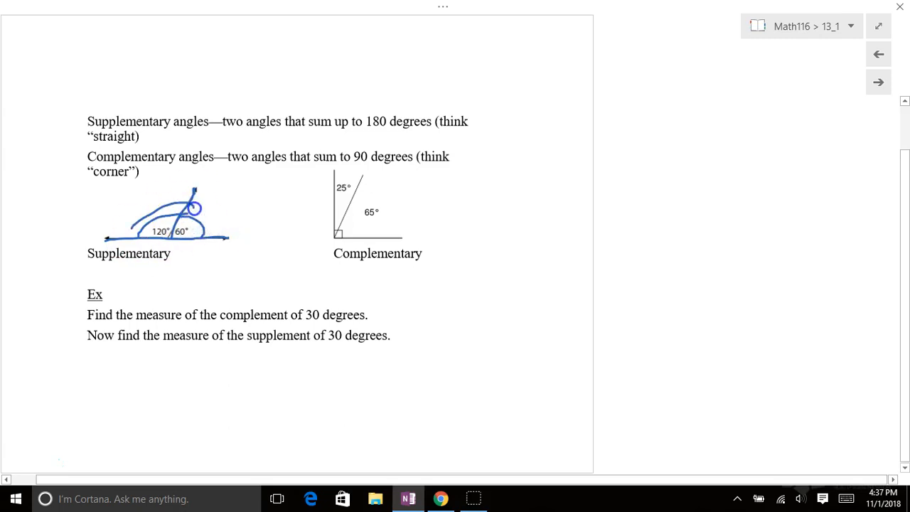
drag(363, 140, 409, 141)
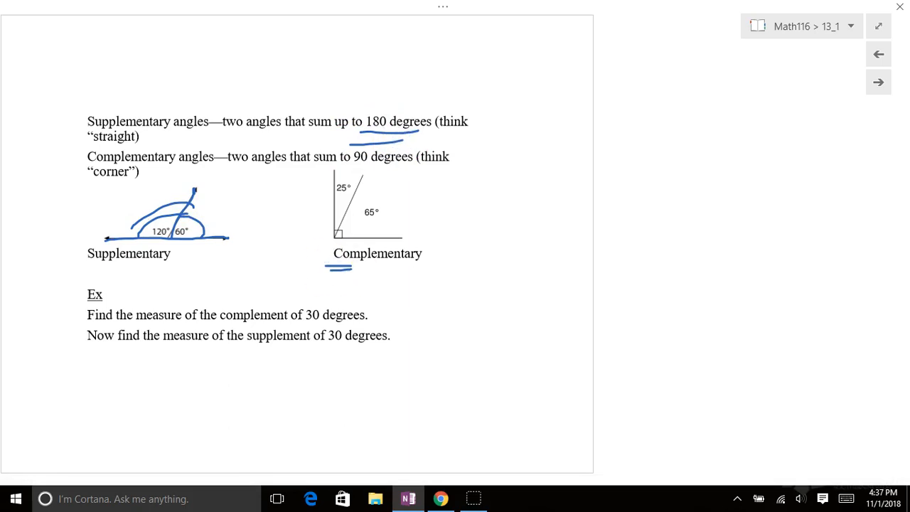
drag(340, 192, 352, 183)
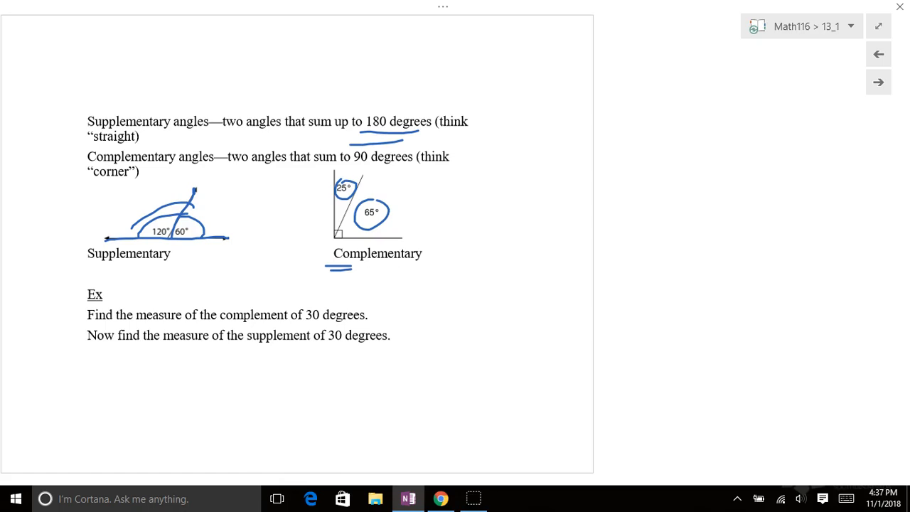
drag(553, 35, 694, 153)
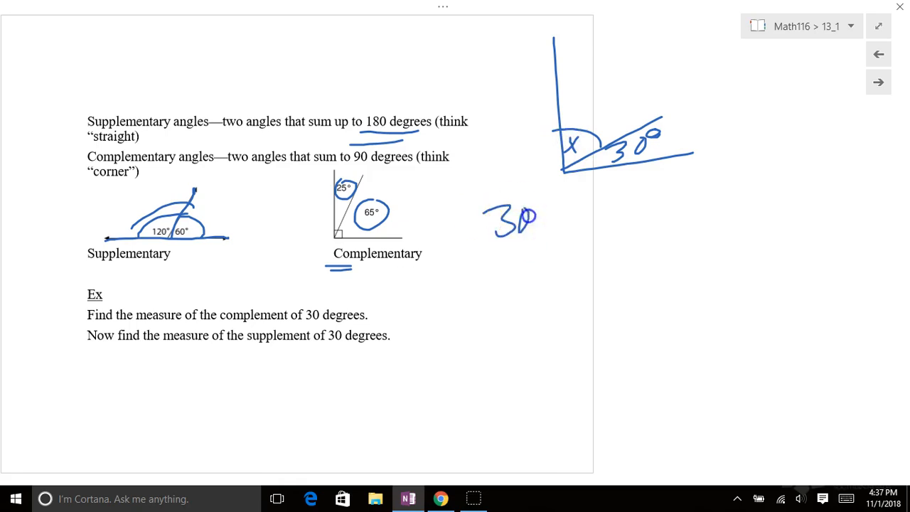
- Write 30° + x = 90, solve x = 60°, and label the unknown angle as 60°
drag(490, 220, 625, 199)
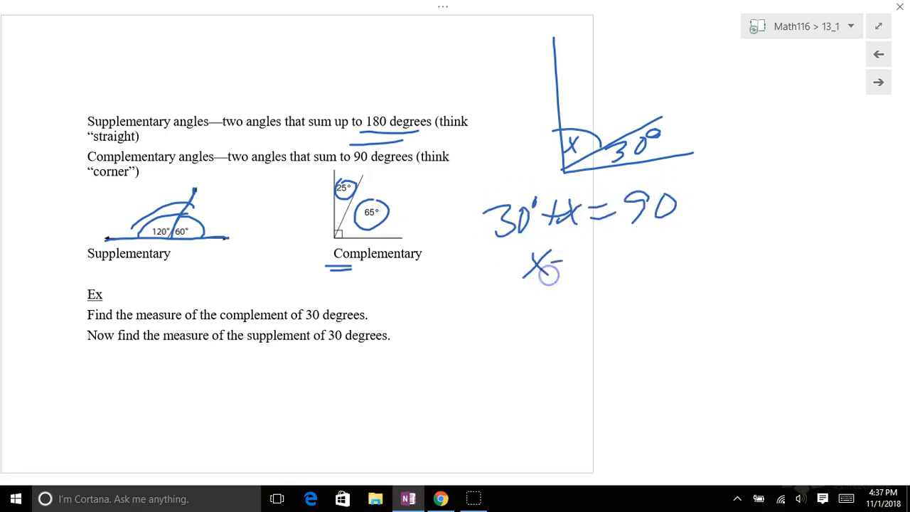
drag(561, 268, 625, 253)
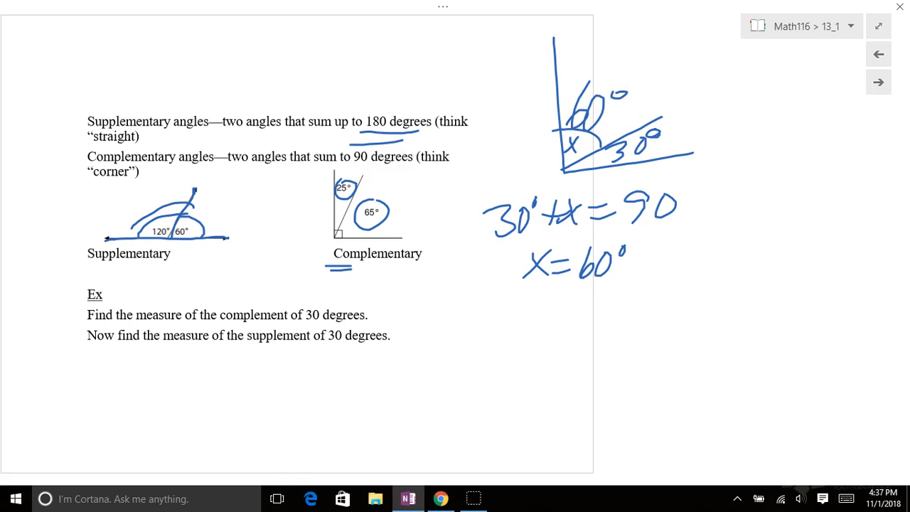
drag(486, 413, 866, 390)
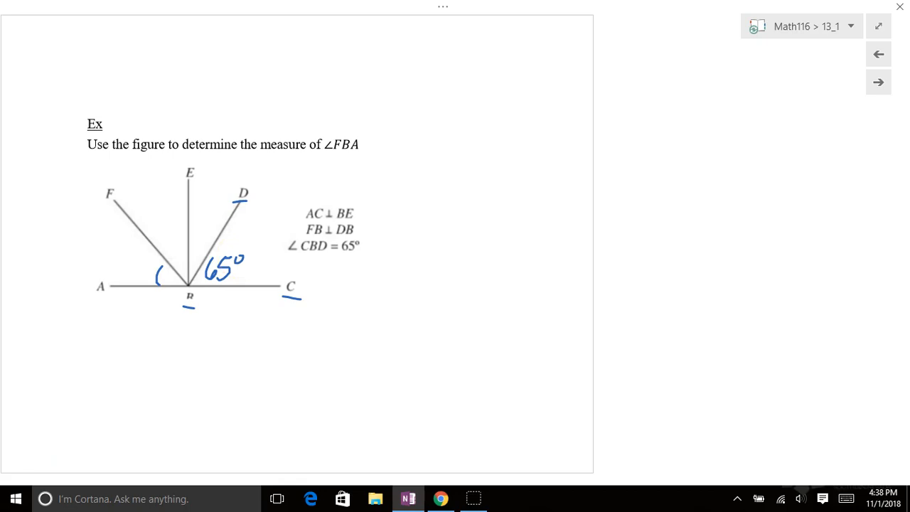
- Add a right-angle marker at B and label angle EBD as 25°
drag(168, 273, 199, 259)
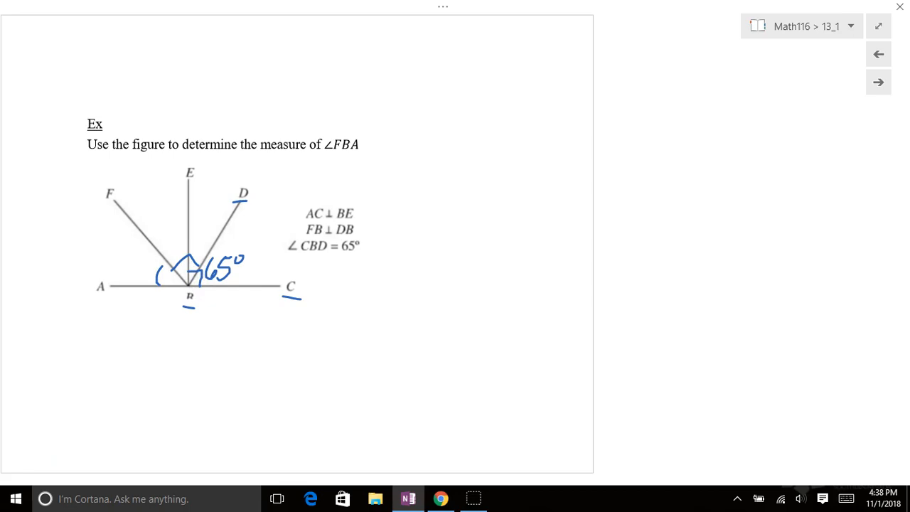
drag(197, 235, 221, 242)
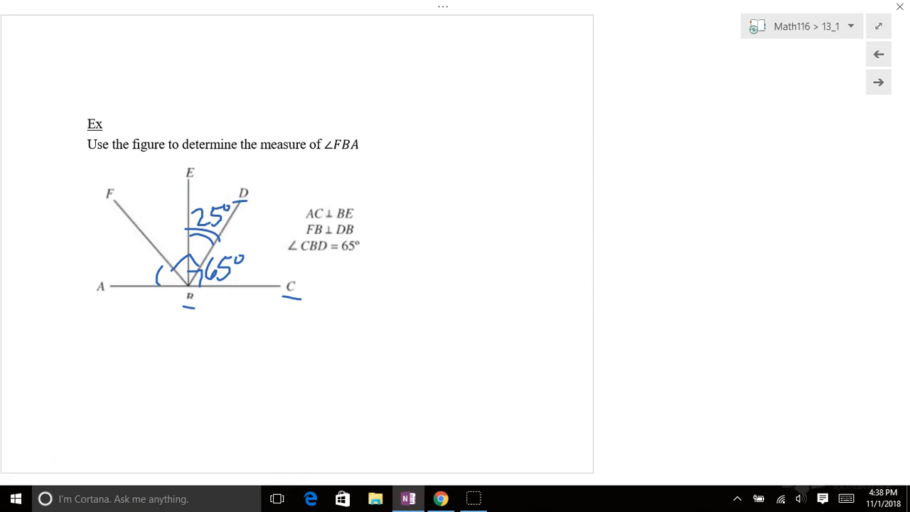
- Mark the remaining 25° angles at B, write ∠FBA = 25° below, and advance the page
click(178, 266)
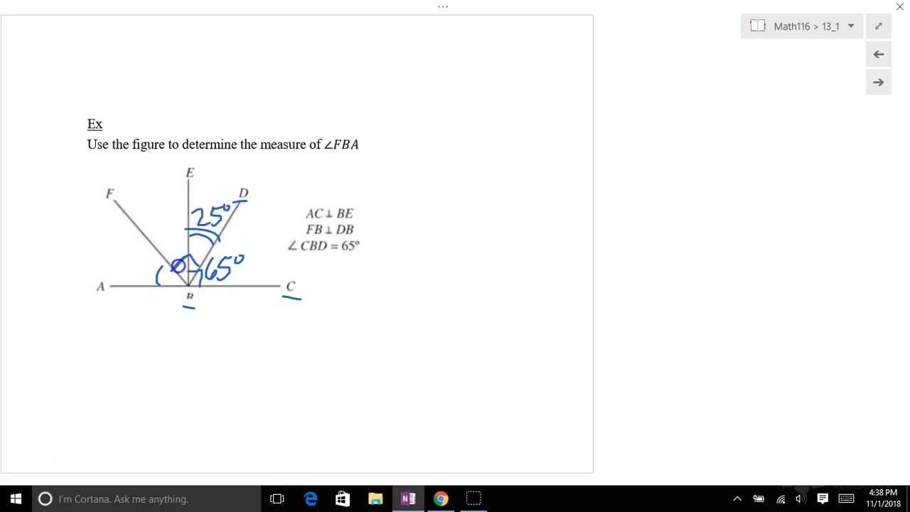
drag(182, 267, 192, 256)
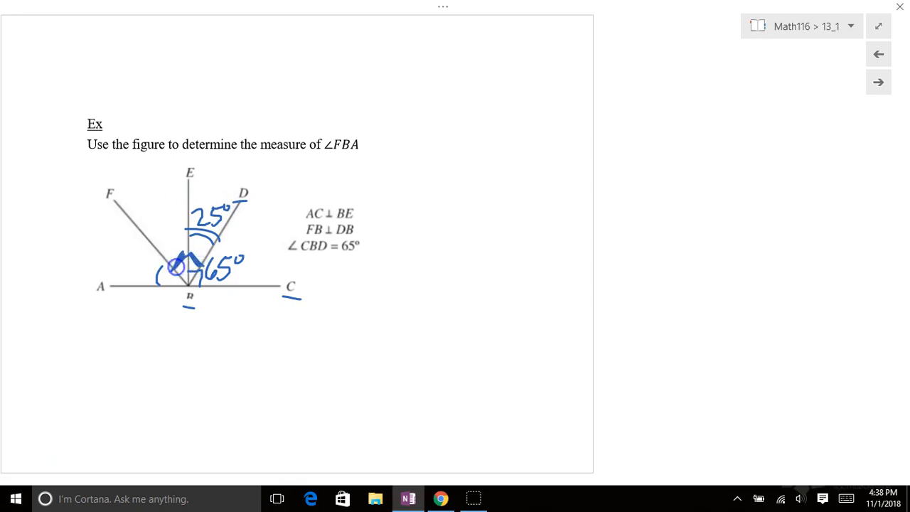
drag(156, 227, 187, 210)
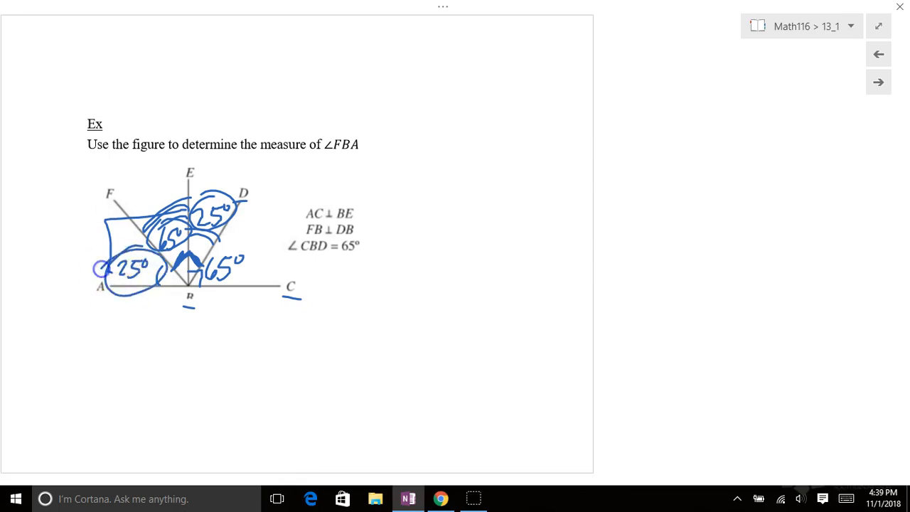
drag(100, 356, 135, 369)
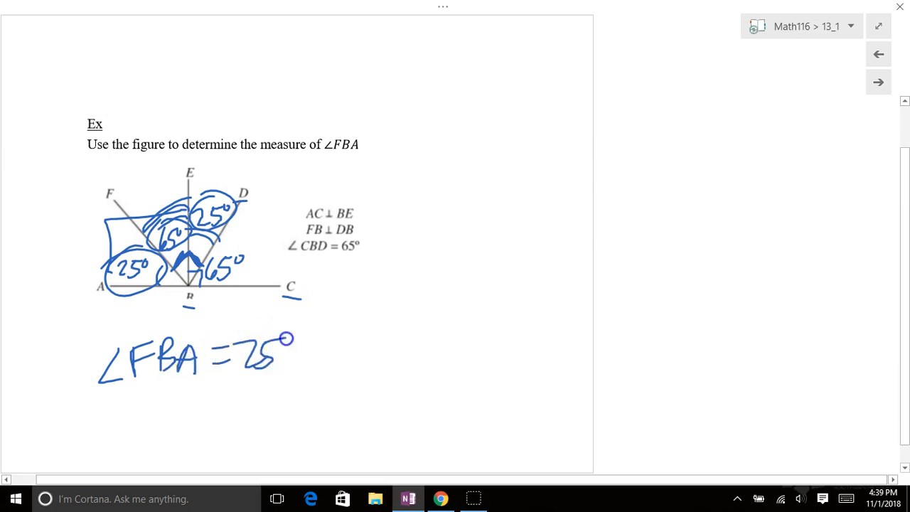
click(879, 81)
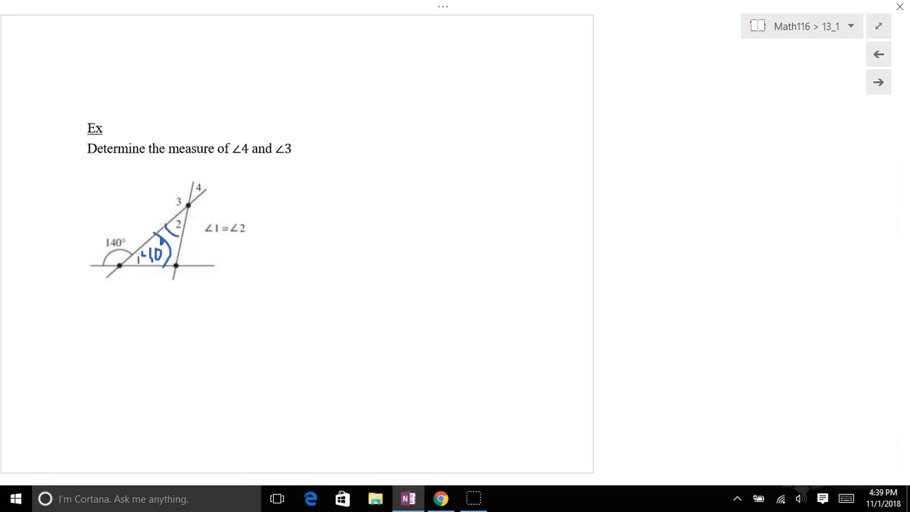
- Label ∠4 as 40° inside the angle beside 140°
drag(273, 202, 188, 219)
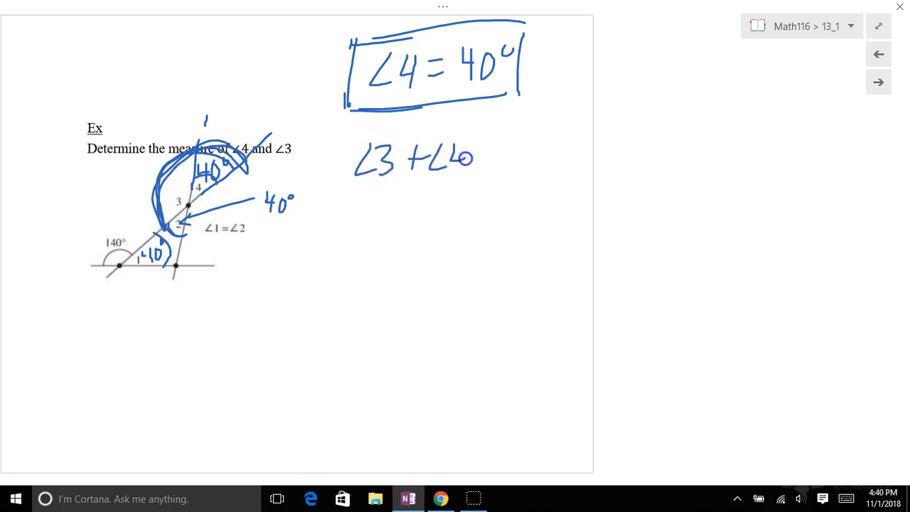
- Write ∠3 + ∠4 = 180° and continue with ∠3 + 40° = to solve for ∠3
text(=180°)
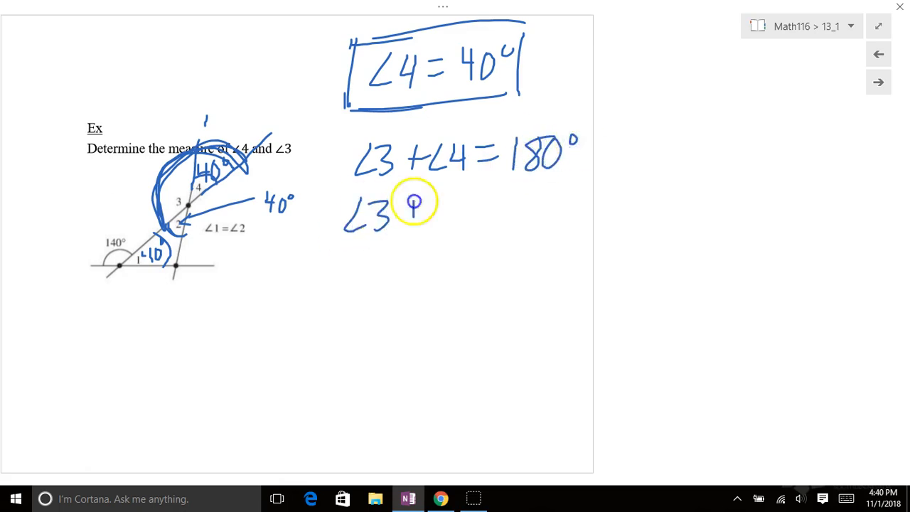
text(+40°=)
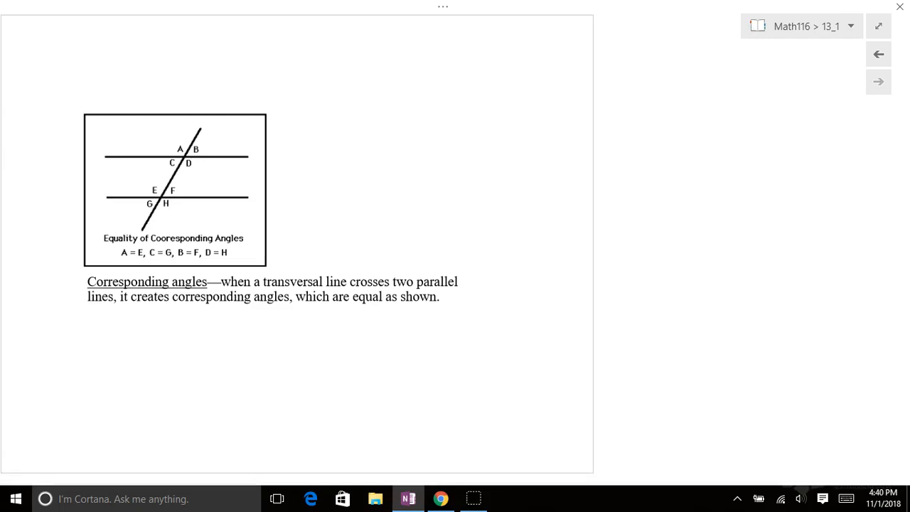
- Sketch two parallel lines and a transversal crossing both beside the definition
drag(378, 92, 653, 74)
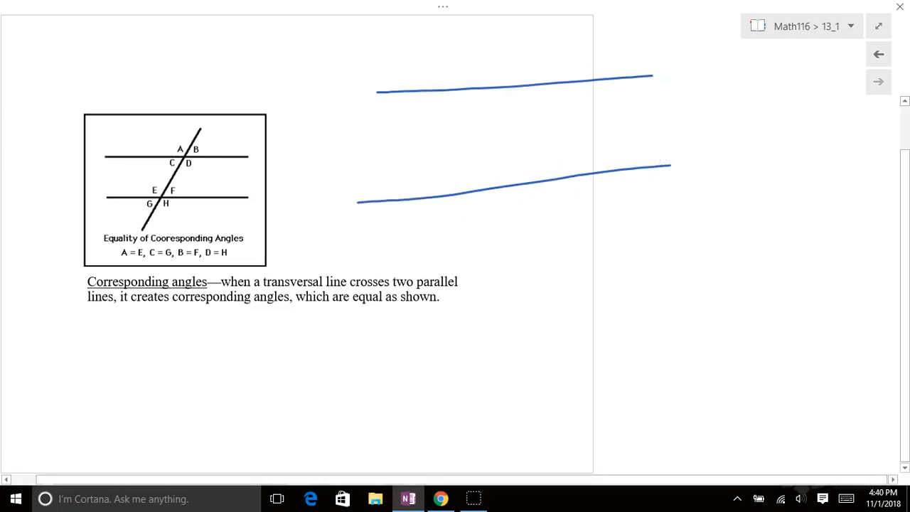
drag(424, 298, 549, 36)
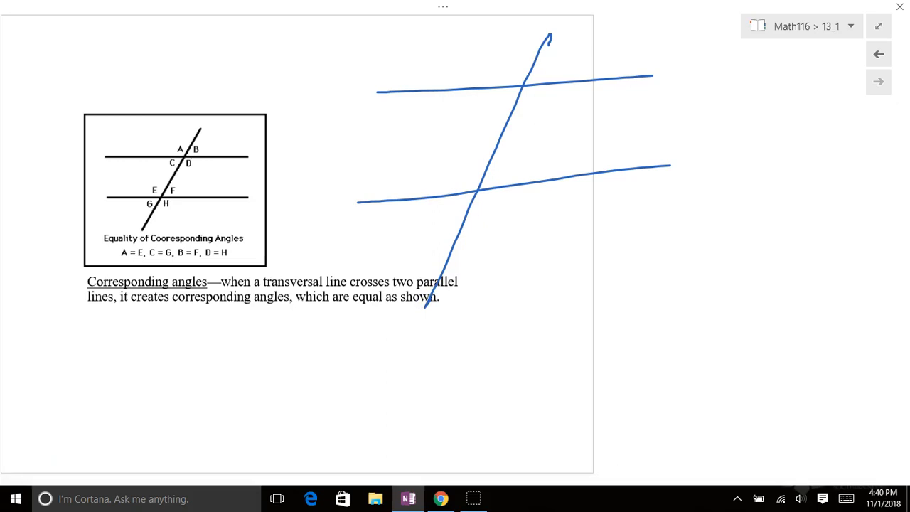
click(472, 89)
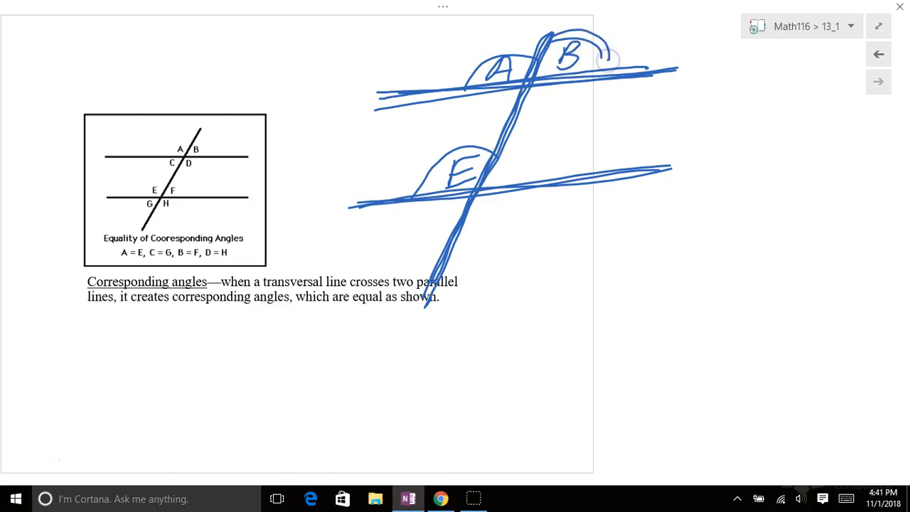
- Label the remaining intersection angles, writing G near the lower line
click(505, 157)
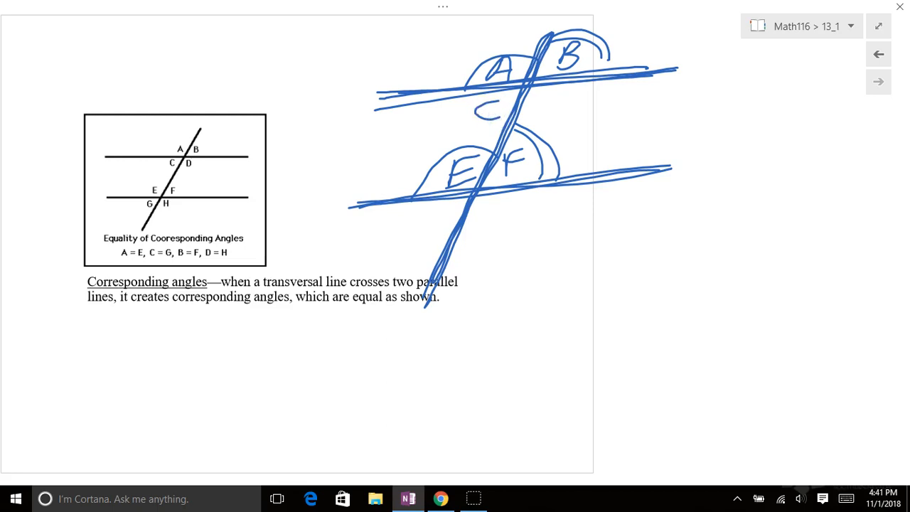
drag(415, 213, 438, 244)
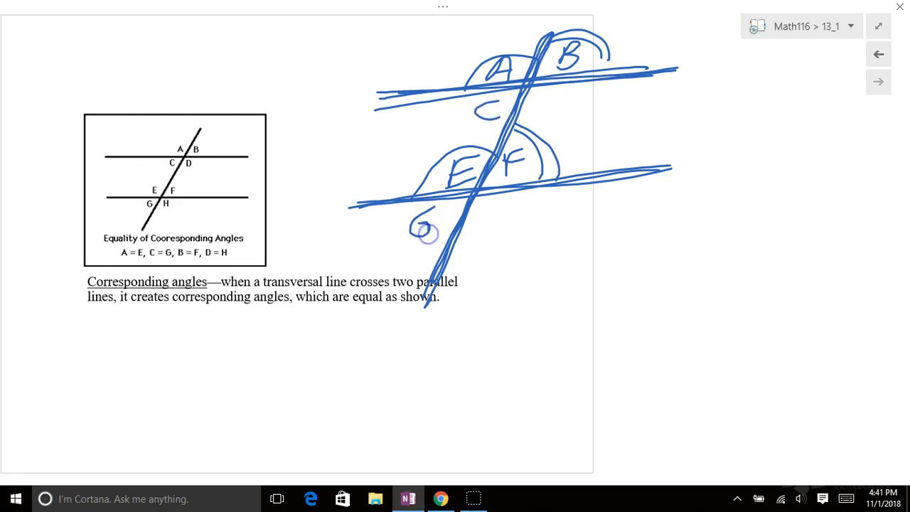